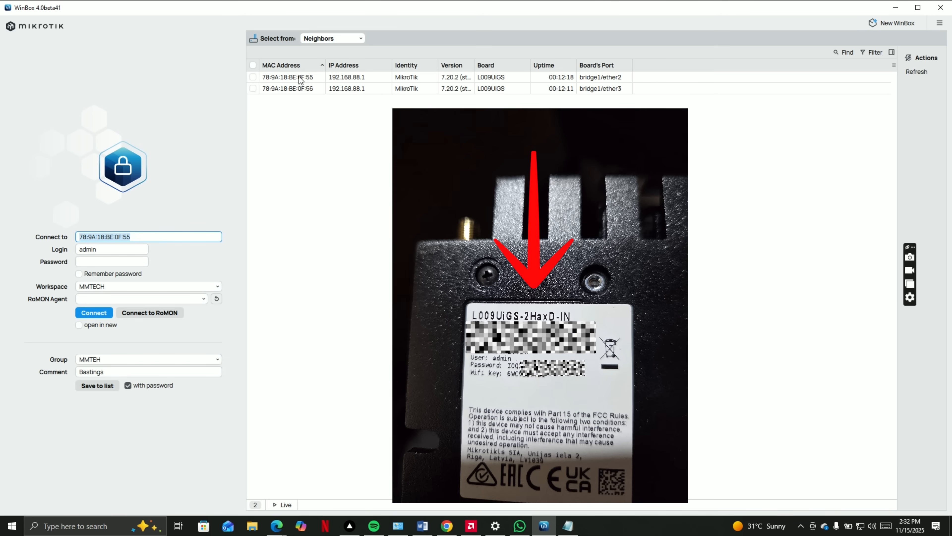
Step: Log in to the first neighbouring router as admin in WinBox, then start MMTech account registration
left_click(253, 77)
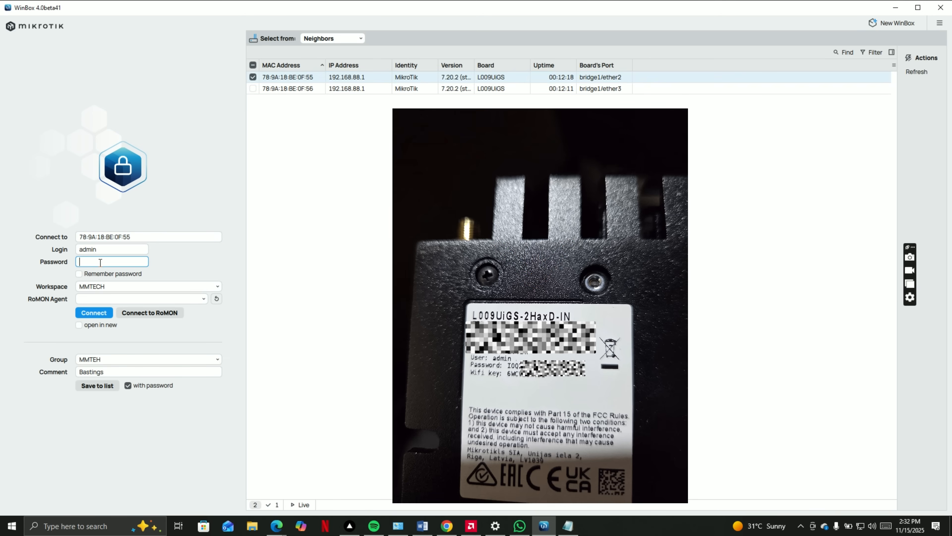
type("•")
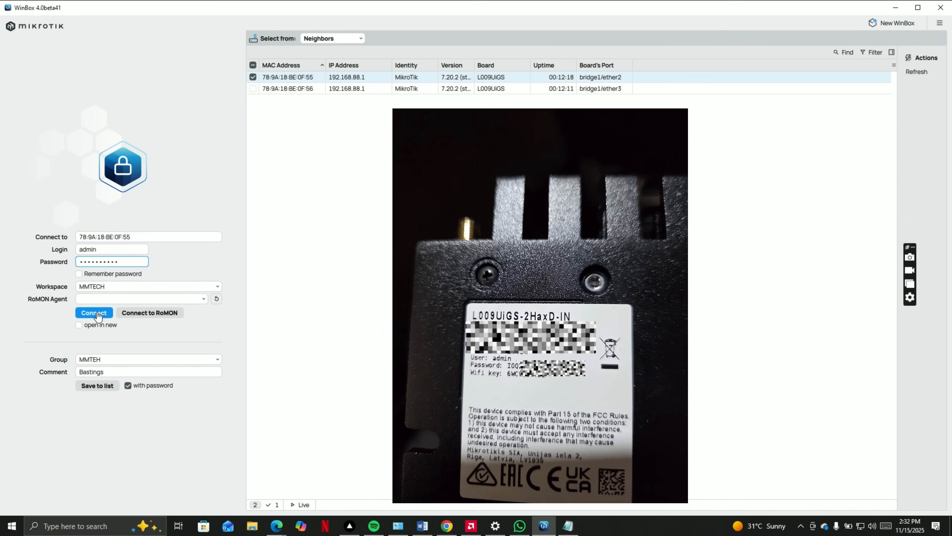
left_click(94, 312)
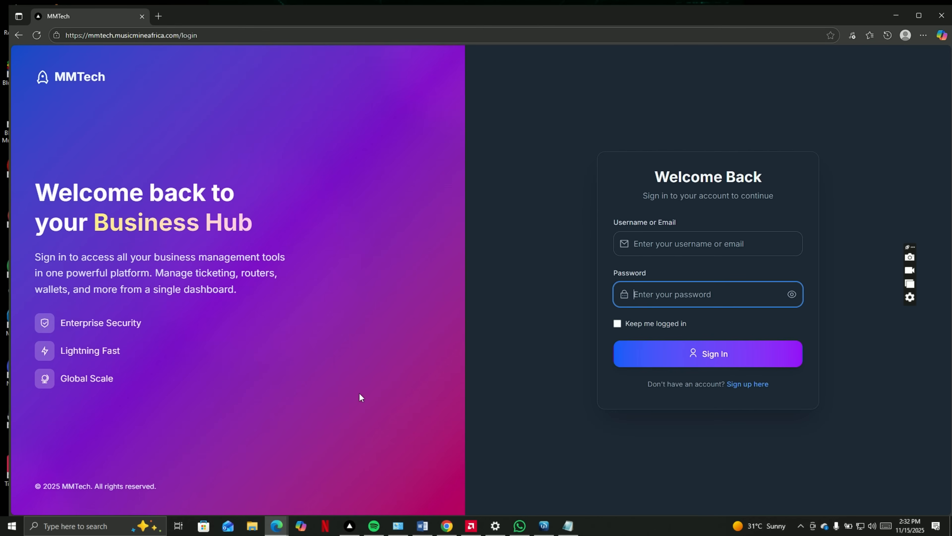
mouse_move(761, 396)
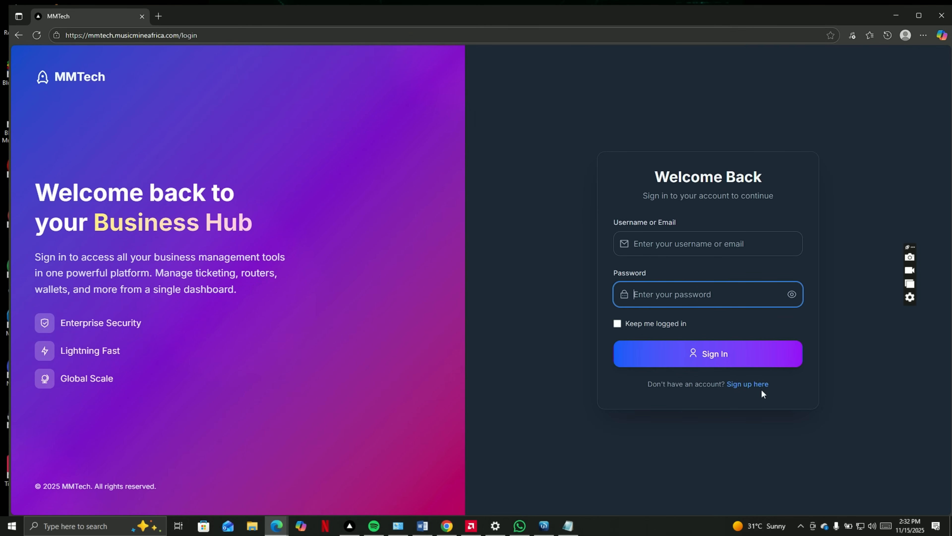
left_click(748, 384)
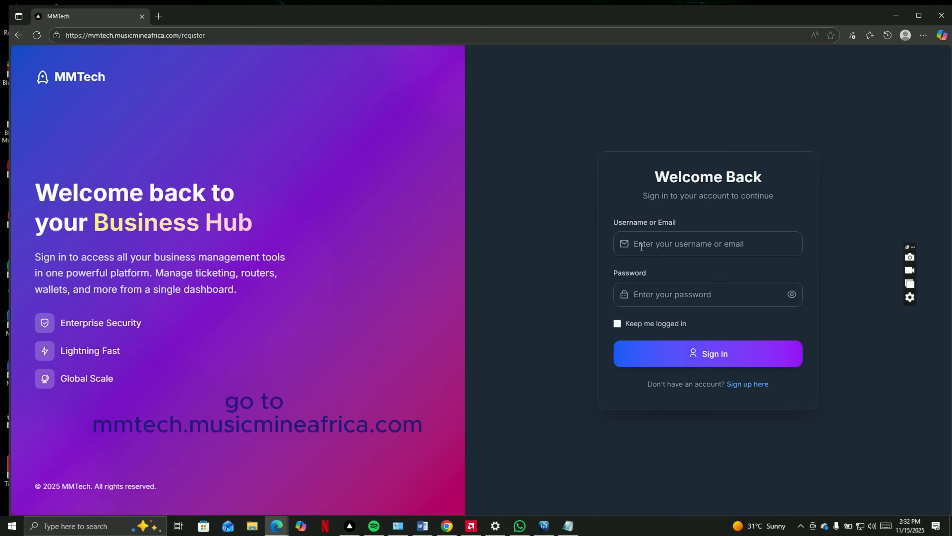
Step: Autofill name and email, adjust the email with 'mmt', set the password and create the account
left_click(748, 384)
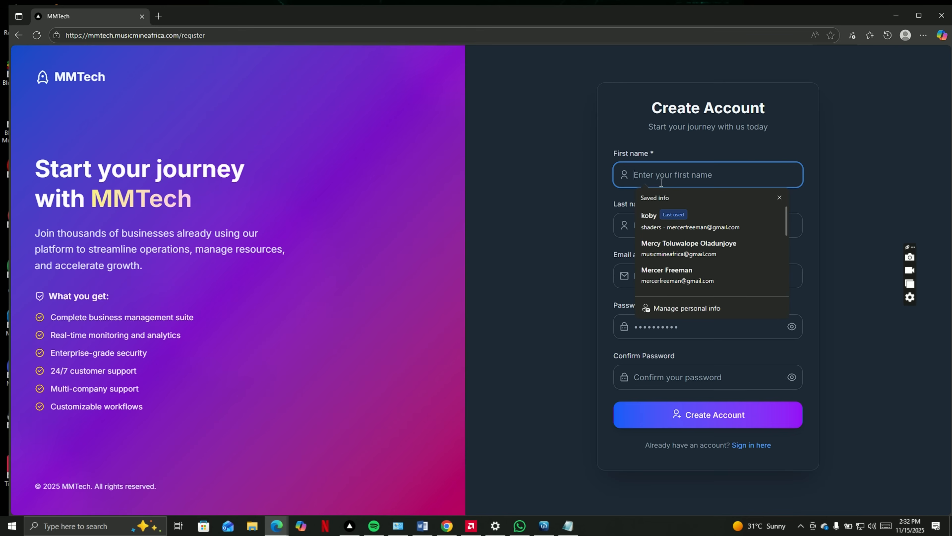
left_click(654, 219)
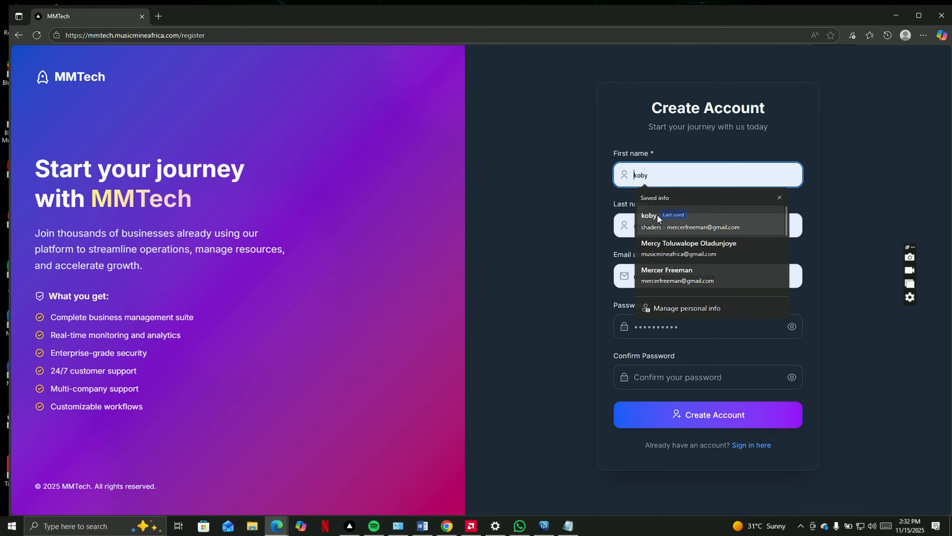
left_click(674, 222)
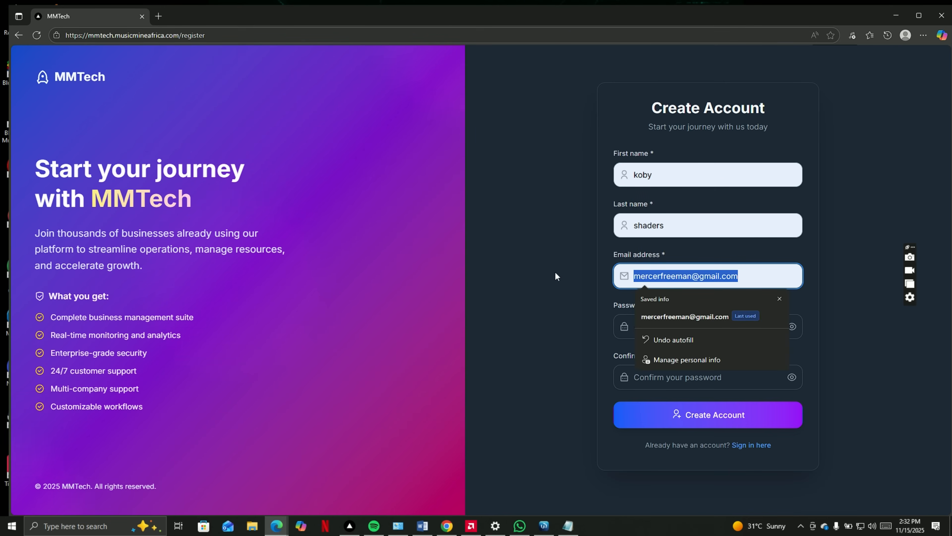
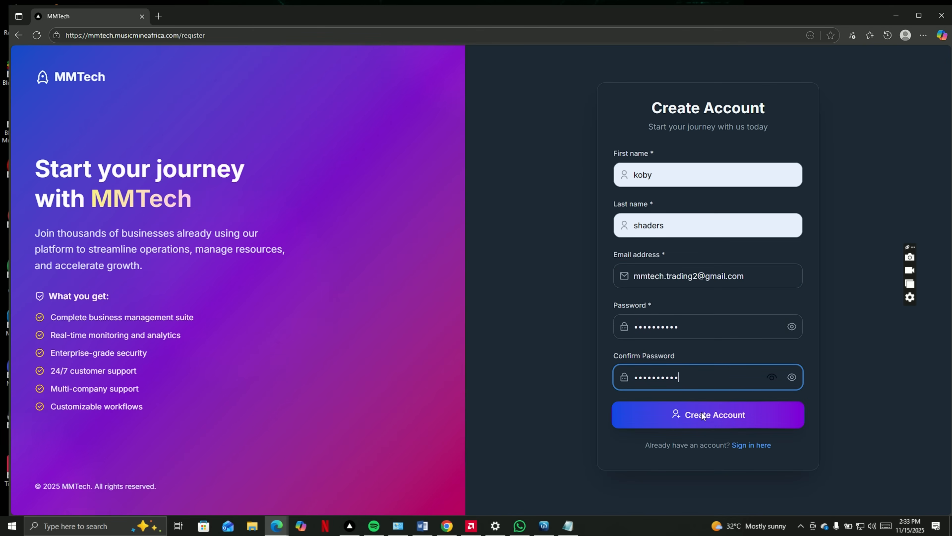
left_click(704, 414)
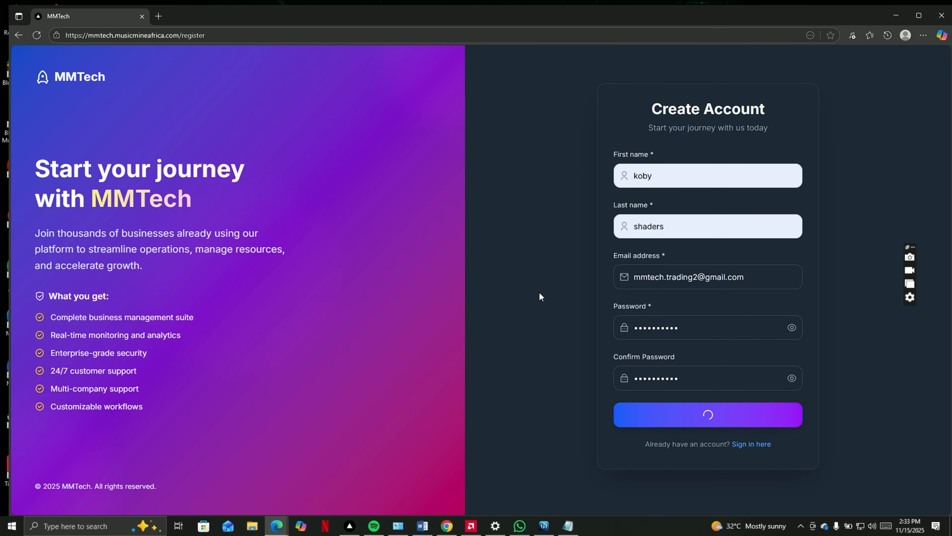
left_click(708, 414)
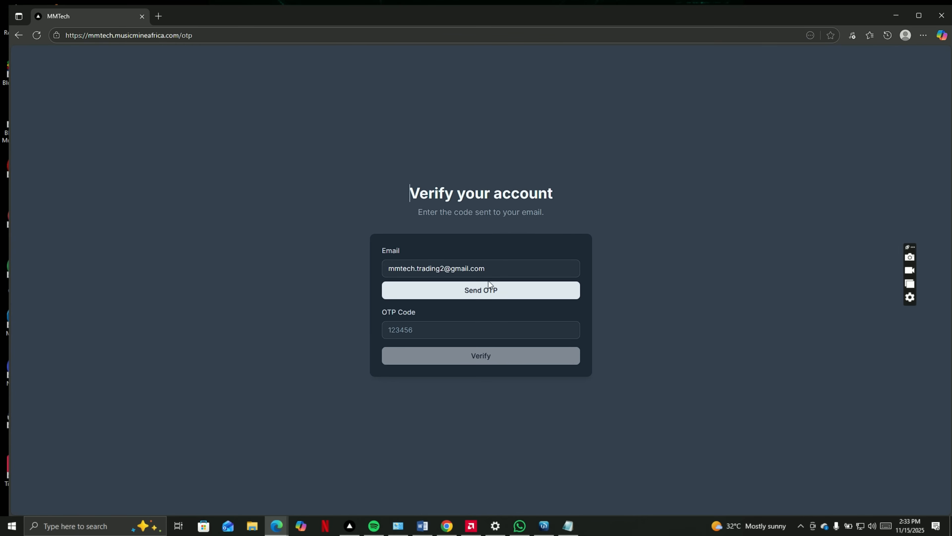
Step: Request the emailed OTP, enter the code and verify the new account
left_click(481, 289)
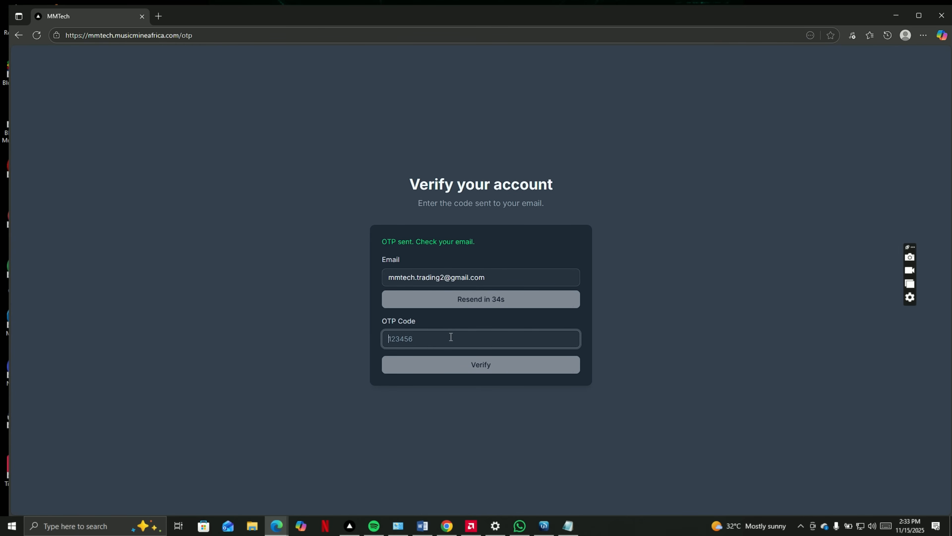
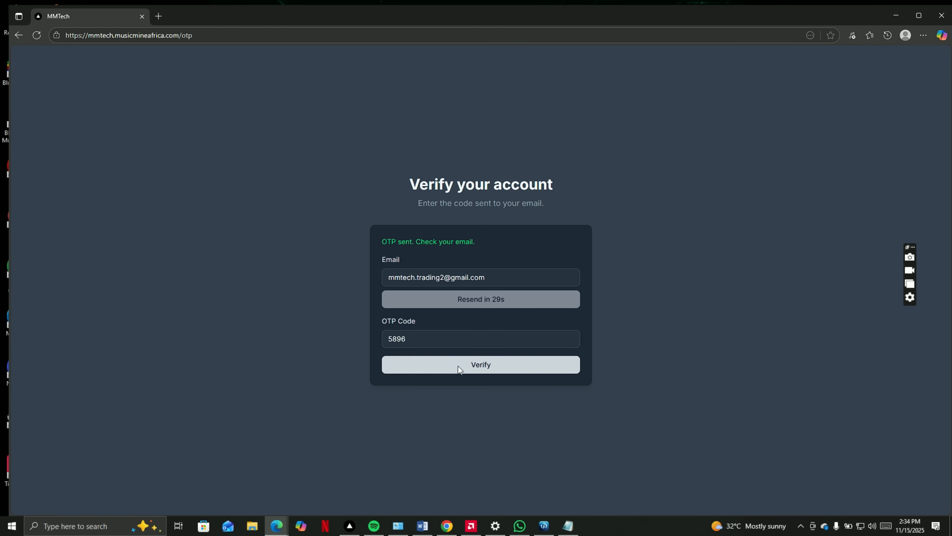
left_click(481, 365)
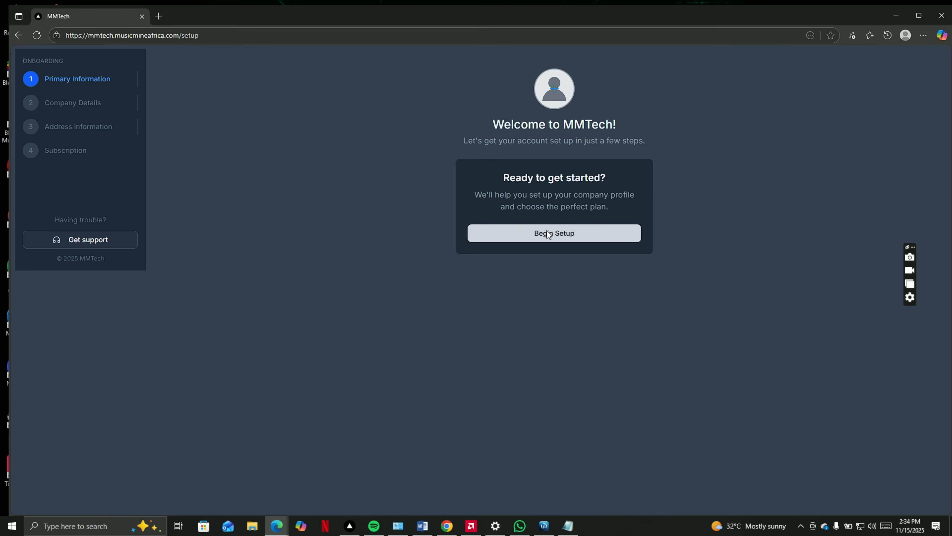
Step: Begin setup, upload a logo, name the company Cybertech and set it as a Sole Proprietorship
left_click(554, 233)
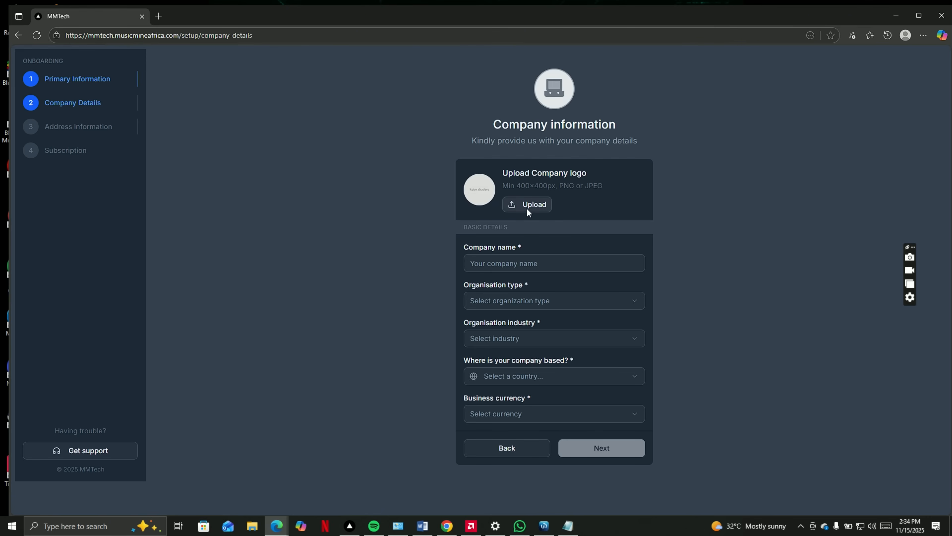
left_click(527, 204)
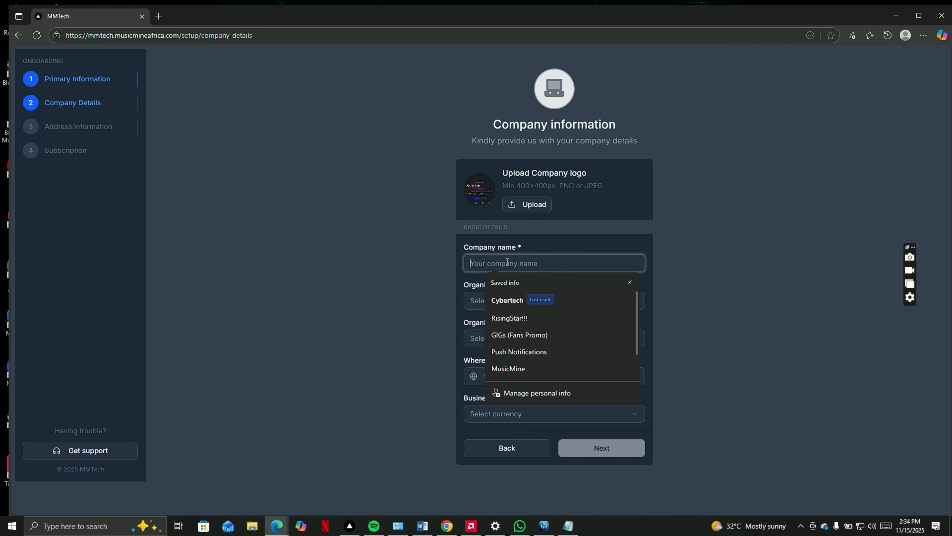
left_click(507, 299)
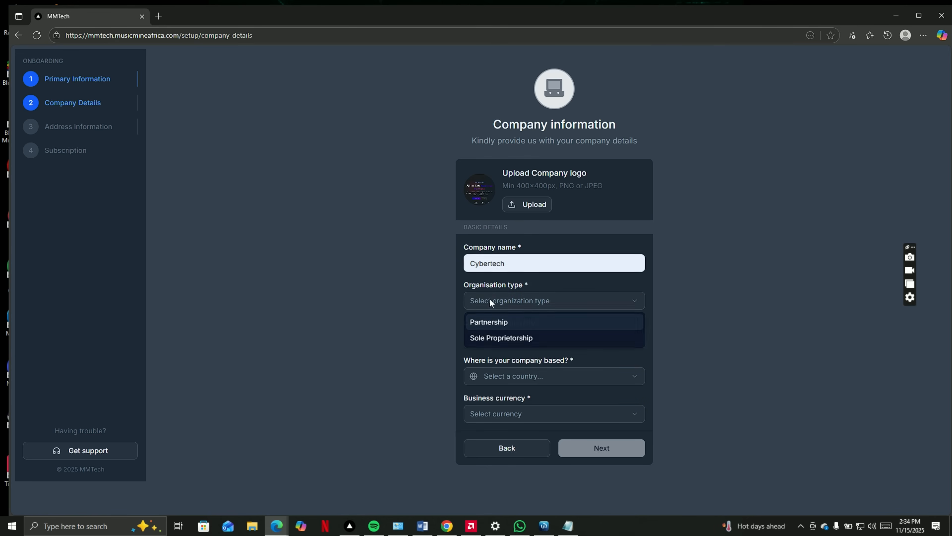
left_click(501, 338)
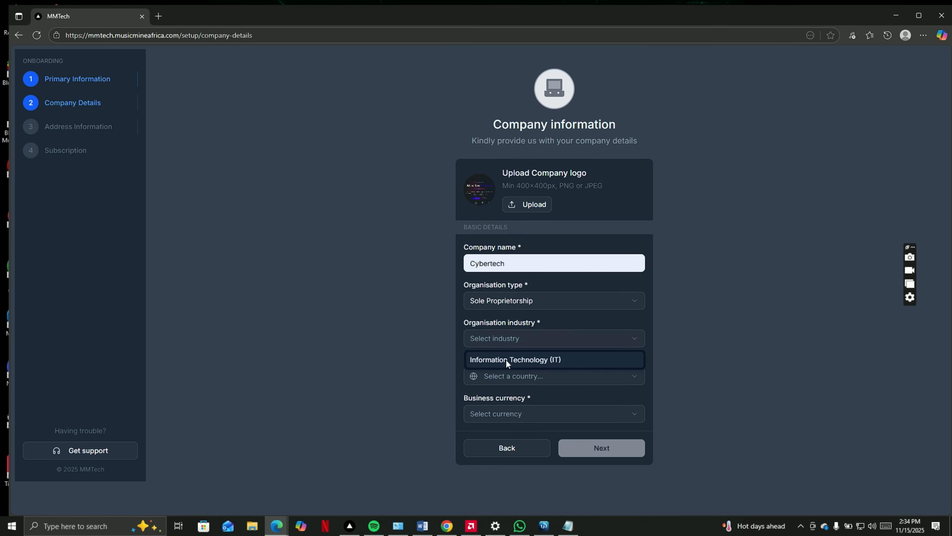
Step: Set industry to Information Technology and country to Ghana, then submit the company details
left_click(552, 375)
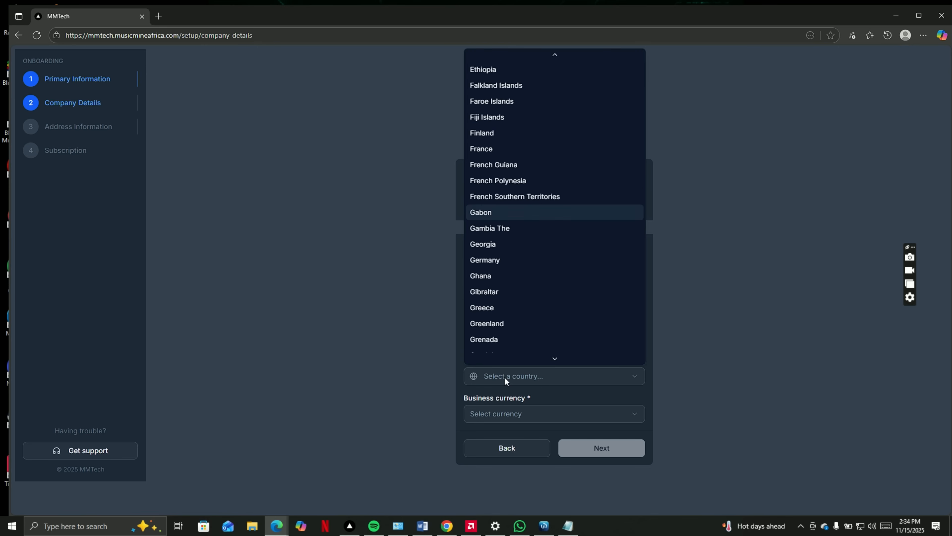
left_click(480, 275)
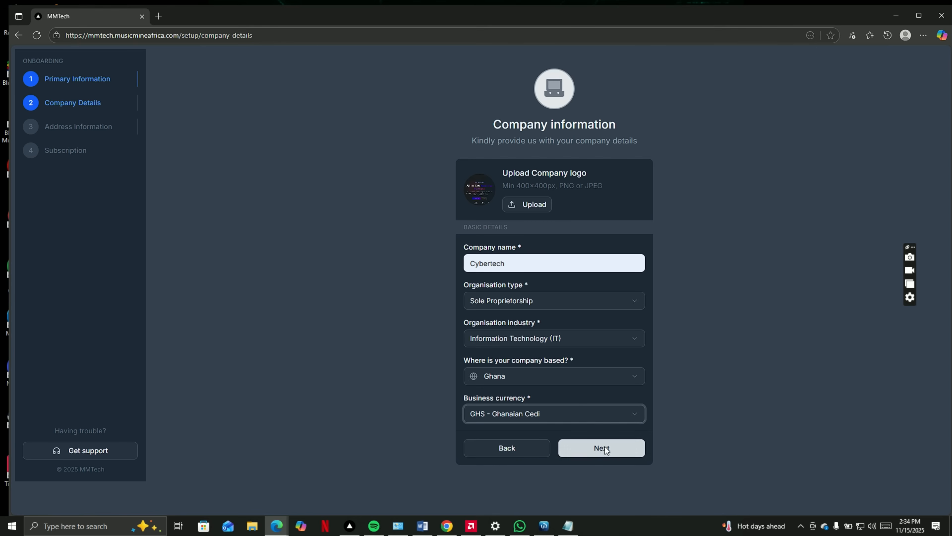
left_click(601, 447)
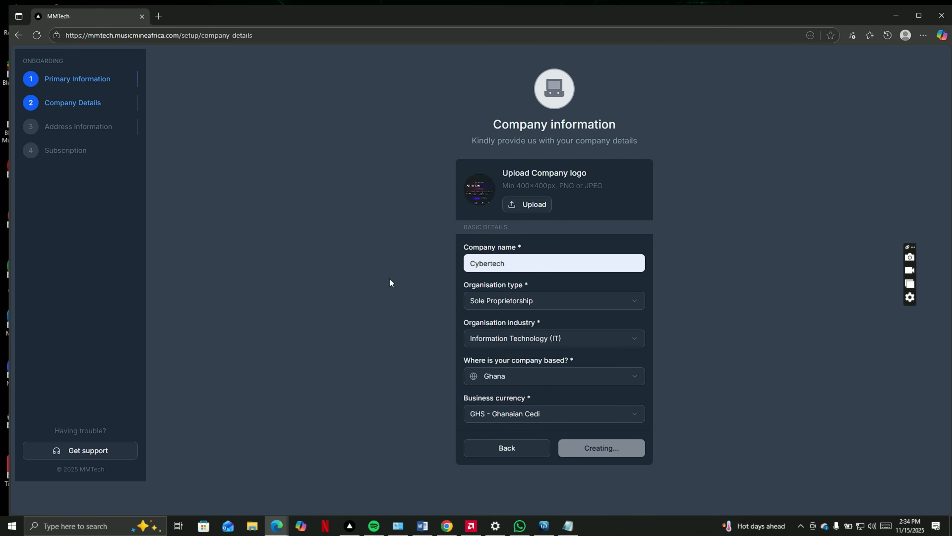
left_click(601, 448)
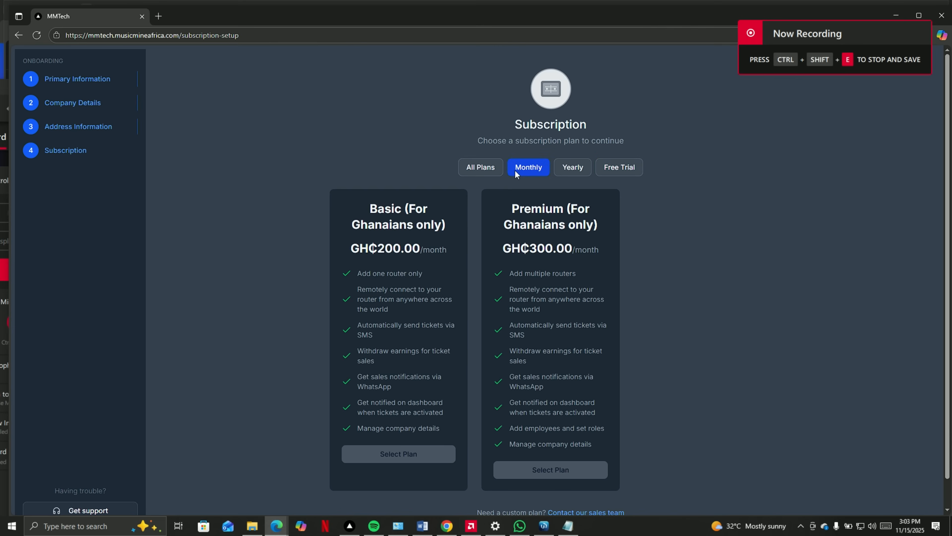
Step: Select the Basic monthly plan, subscribe, and view the free 7-day Trial plan
left_click(399, 454)
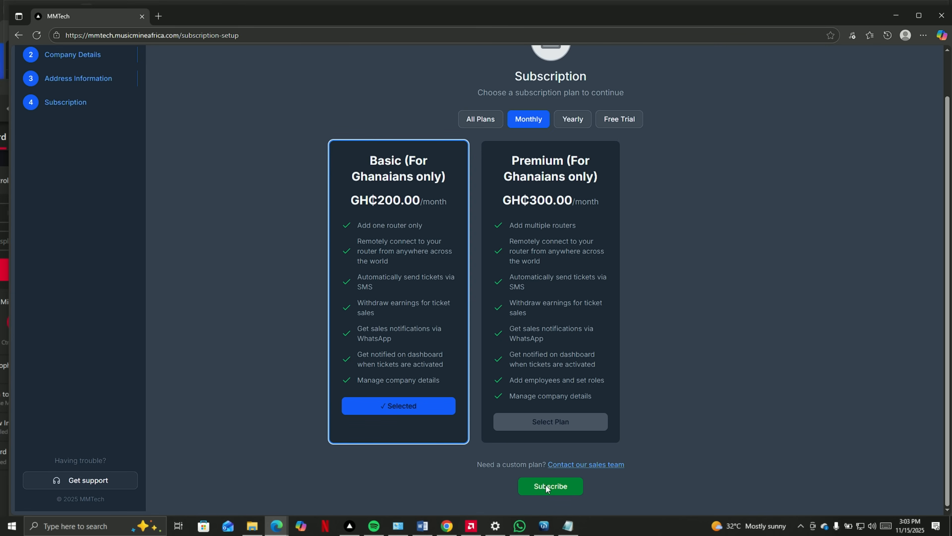
left_click(551, 486)
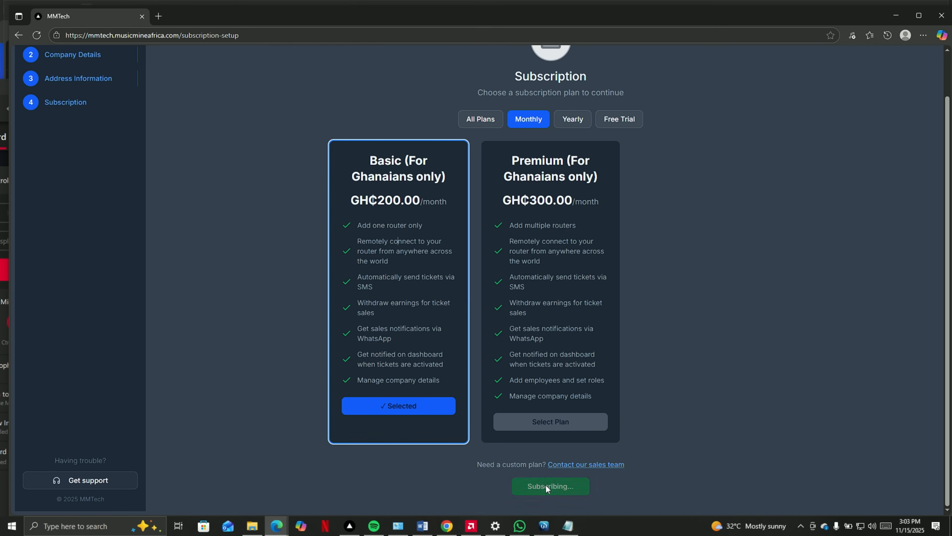
left_click(550, 486)
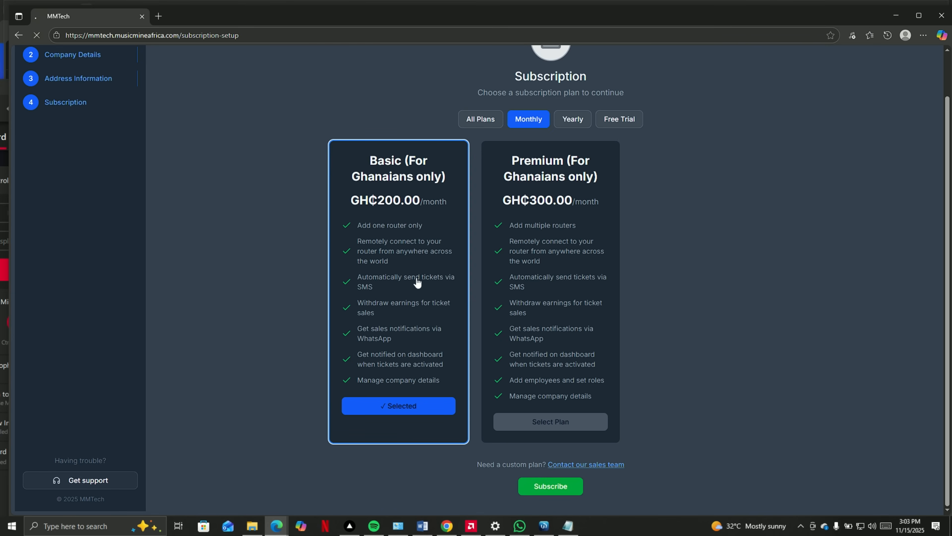
left_click(619, 119)
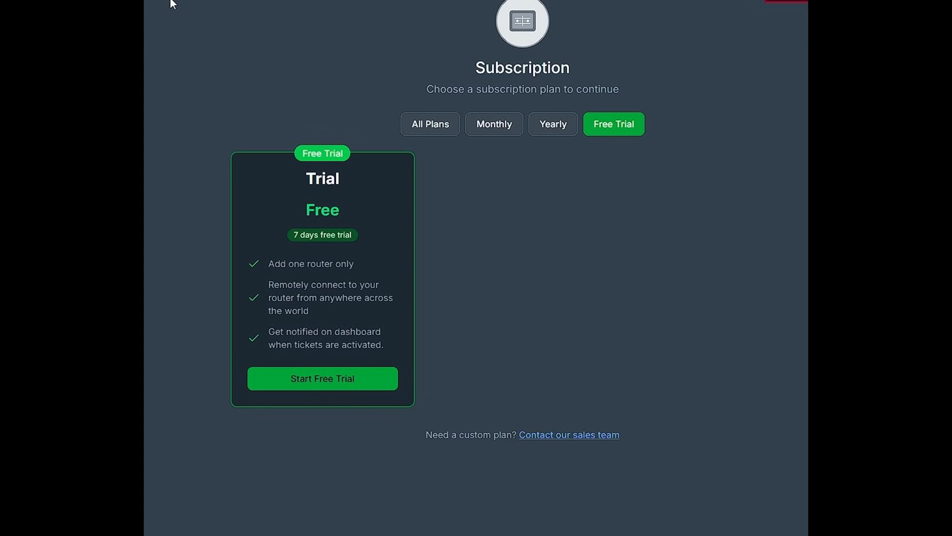